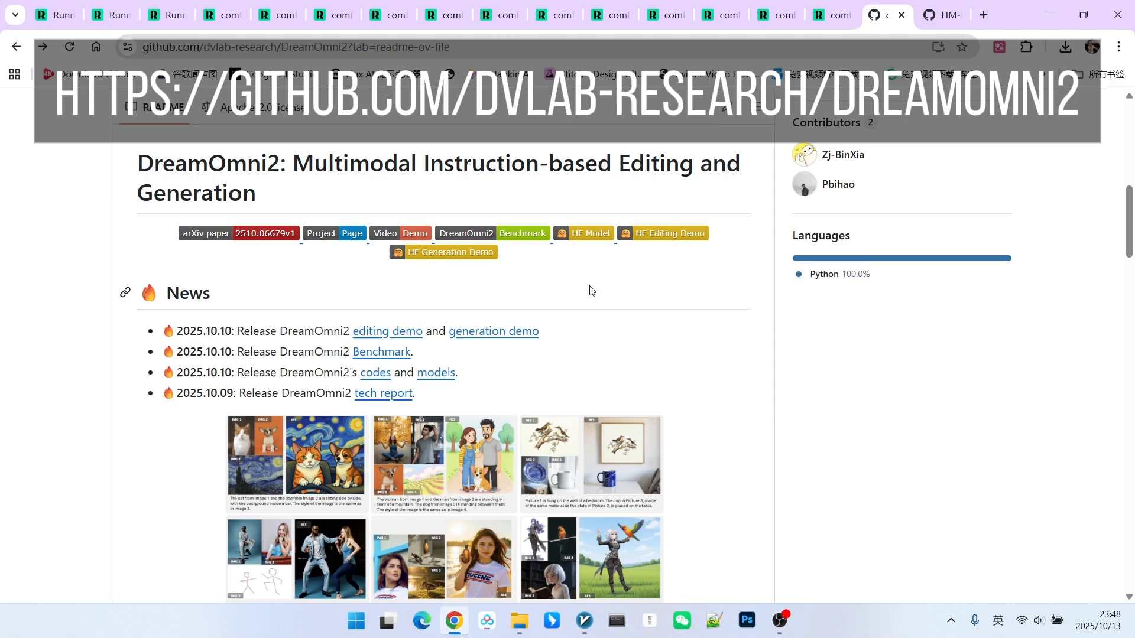
- Scroll the DreamOmni2 README past Quick Start to the Inference and Web Demo commands
{"action": "scroll", "scroll_direction": "down", "scroll_amount": 3}
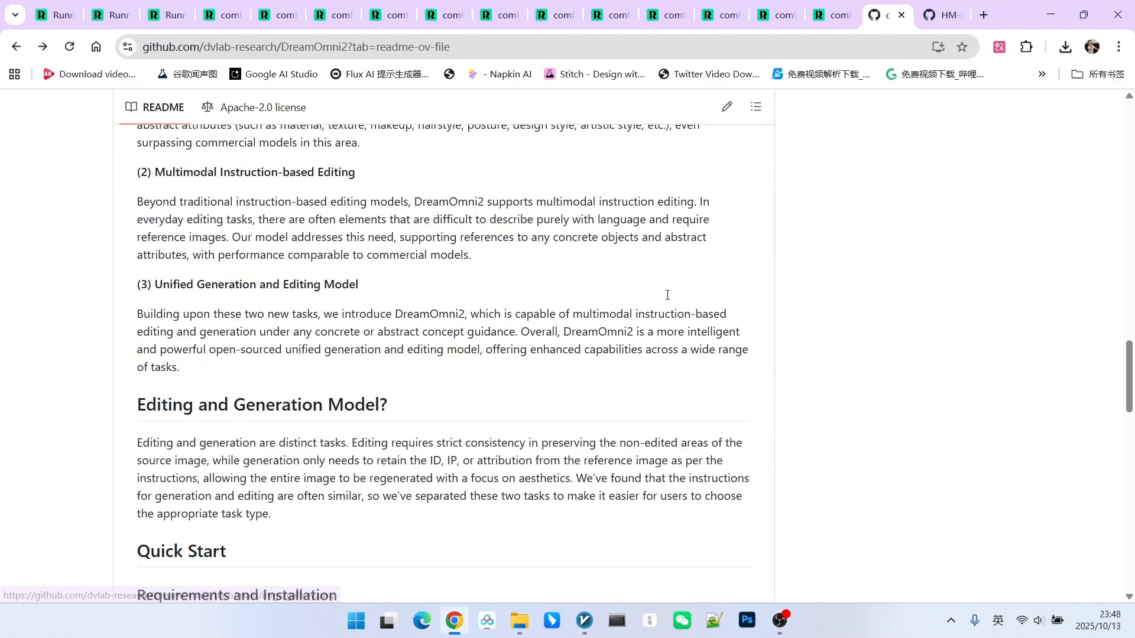
{"action": "scroll", "scroll_direction": "down", "scroll_amount": 3}
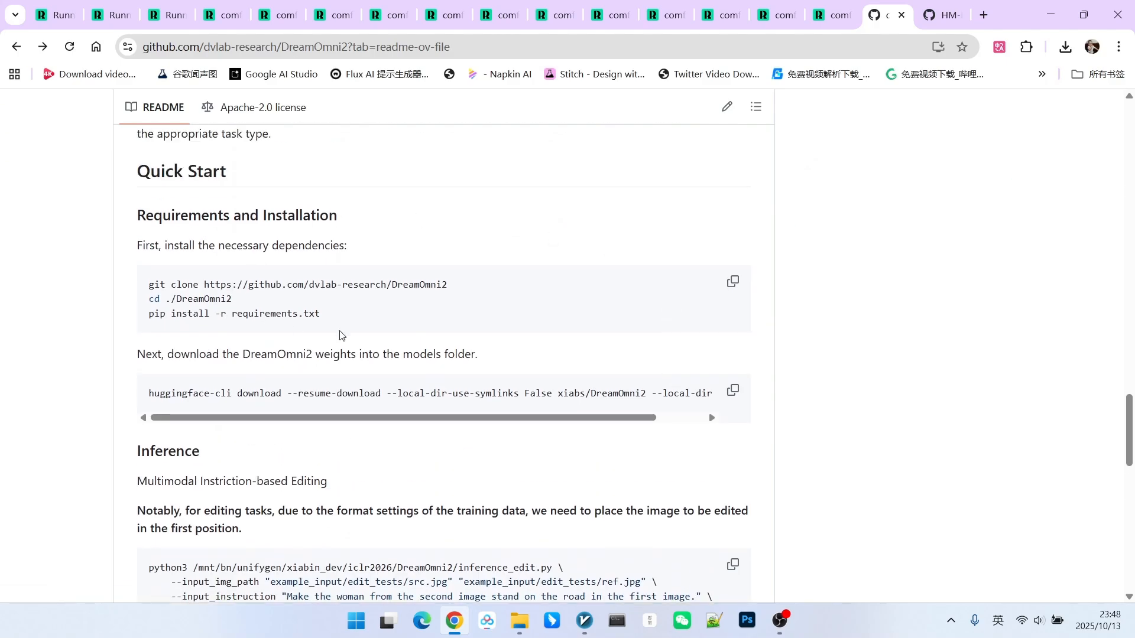
{"action": "scroll", "scroll_direction": "down", "scroll_amount": 3}
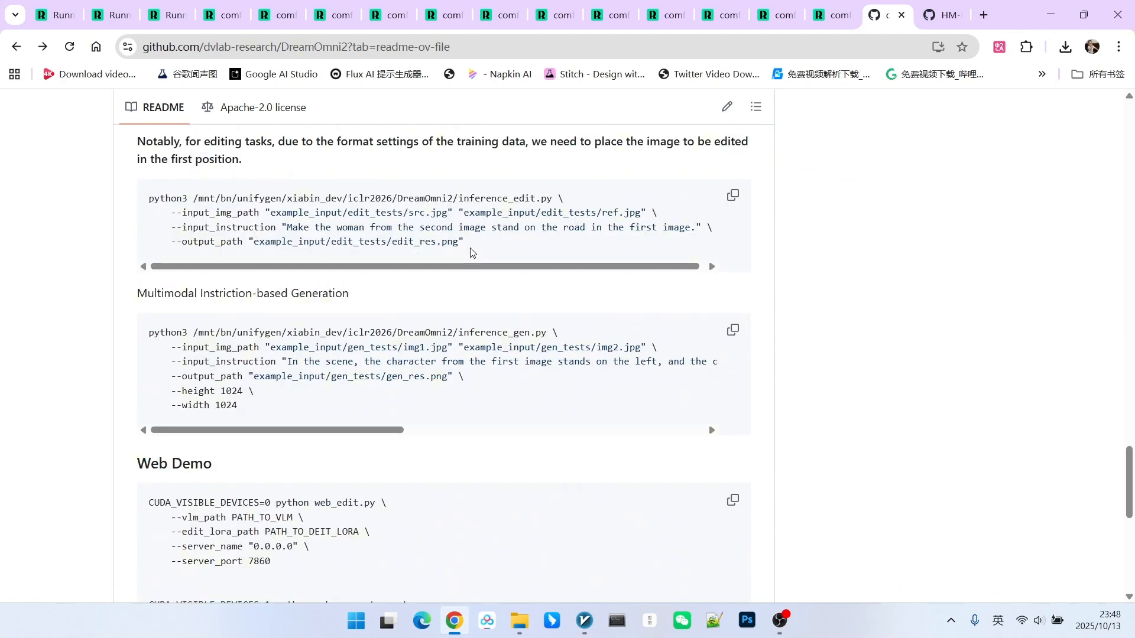
{"action": "scroll", "scroll_direction": "up", "scroll_amount": 3}
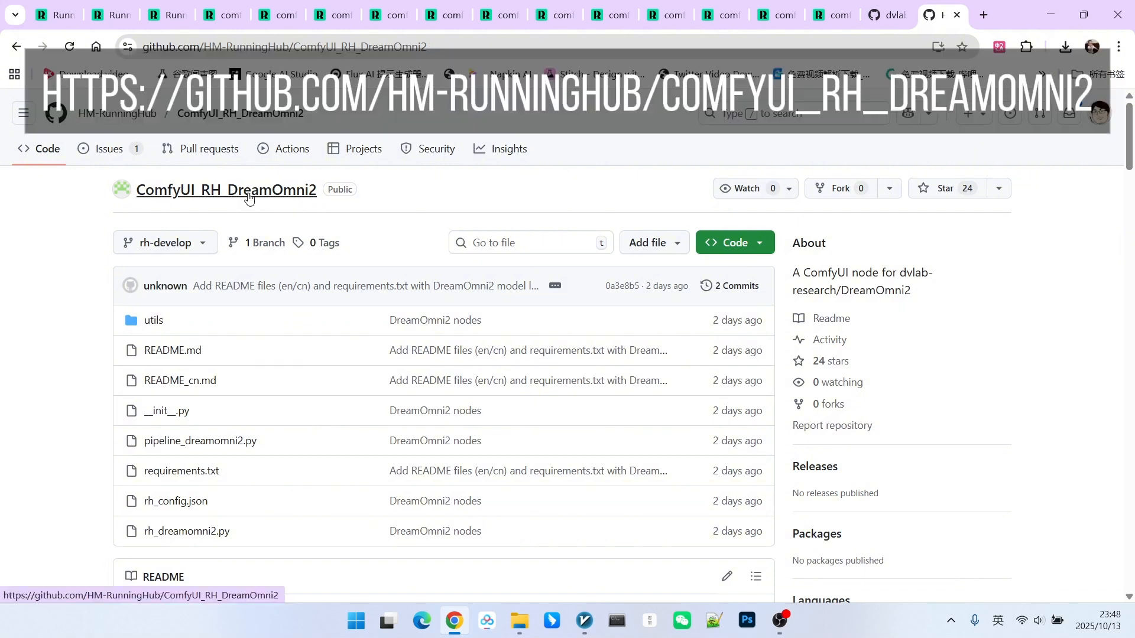
{"action": "mouse_move", "coordinate": [415, 204]}
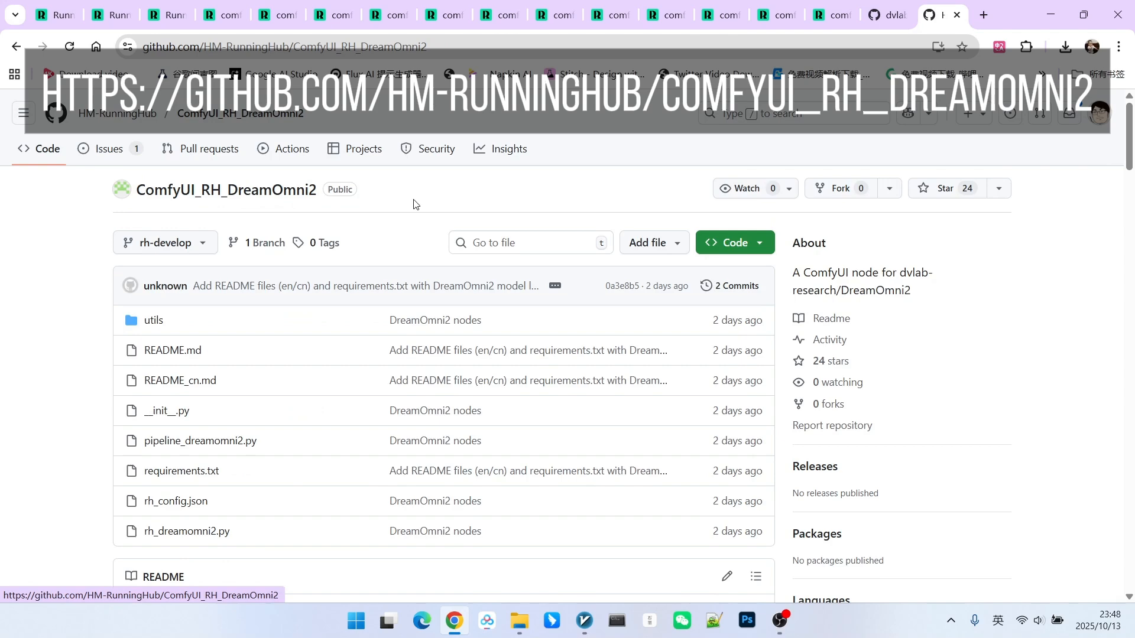
- Scroll to Quick Installation and highlight custom_nodes in the Step 1 clone command
{"action": "scroll", "scroll_direction": "down", "scroll_amount": 3}
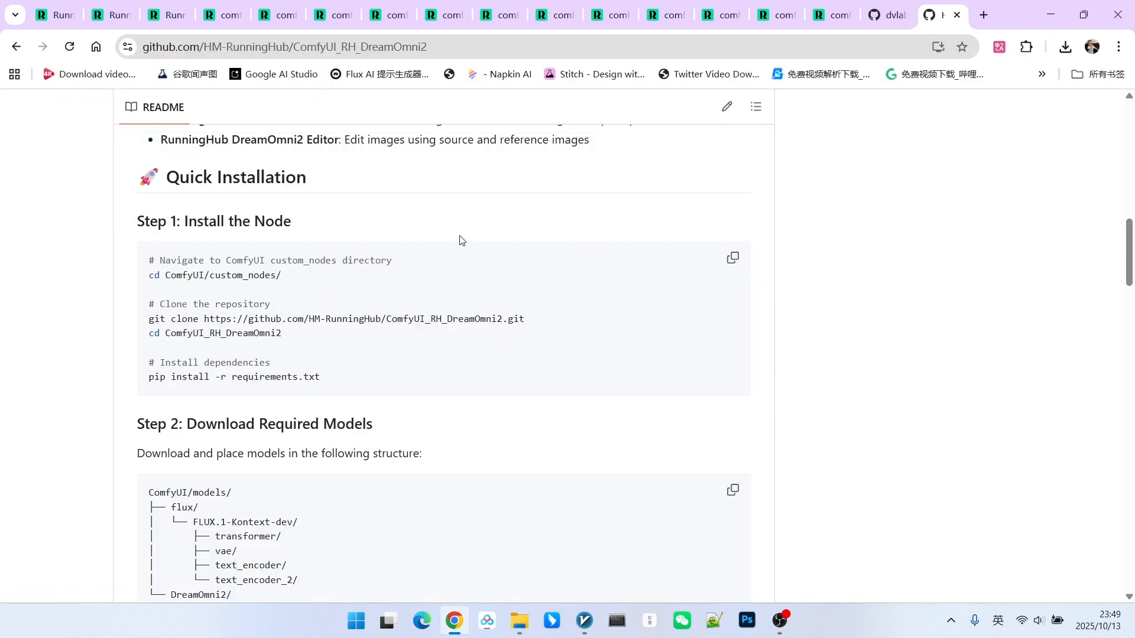
{"action": "scroll", "scroll_direction": "down", "scroll_amount": 3}
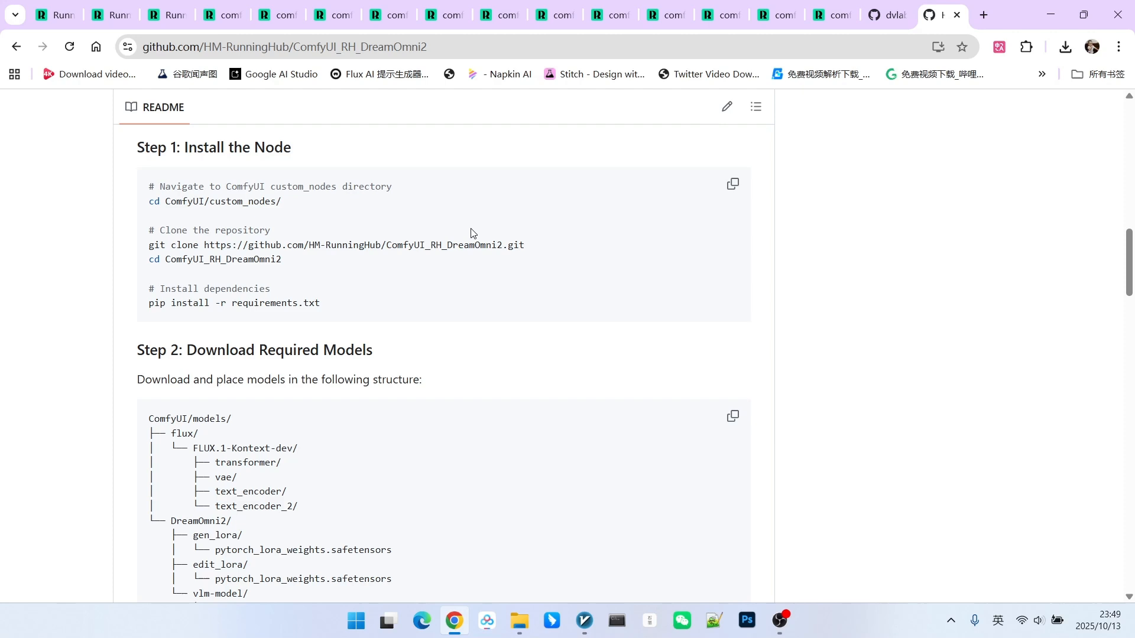
{"action": "mouse_move", "coordinate": [497, 264]}
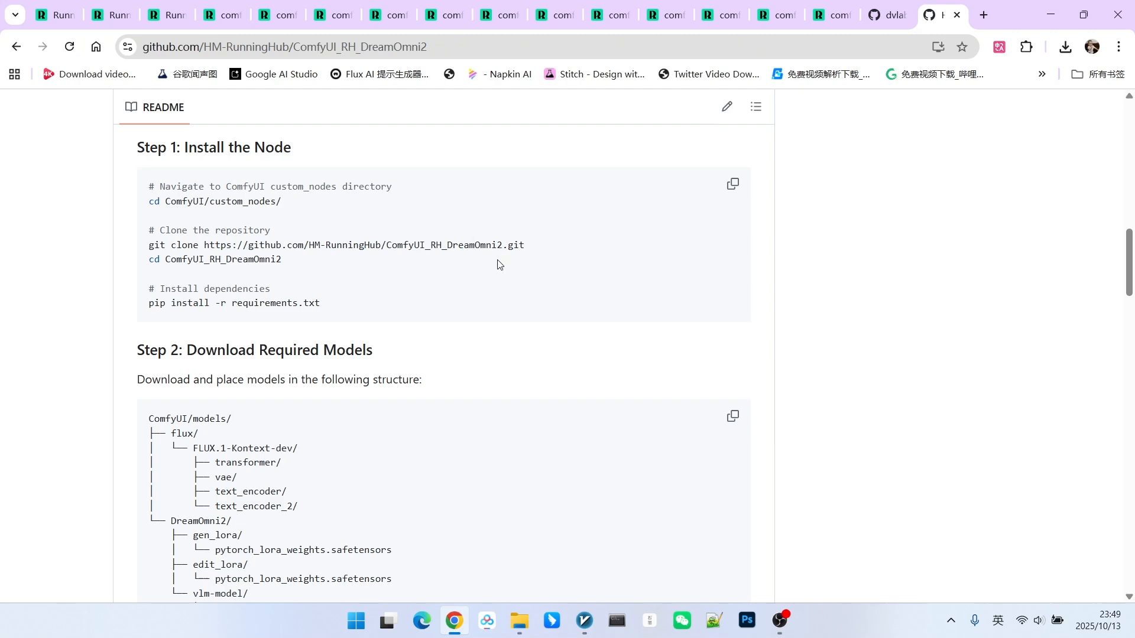
{"action": "mouse_move", "coordinate": [268, 232]}
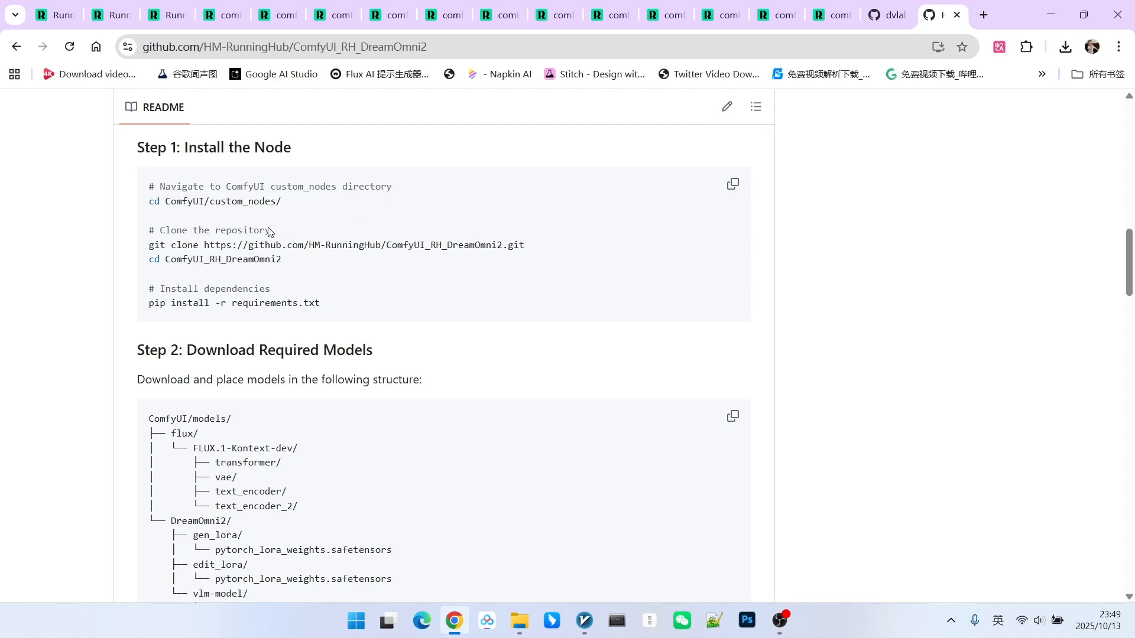
{"action": "double_click", "coordinate": [245, 200]}
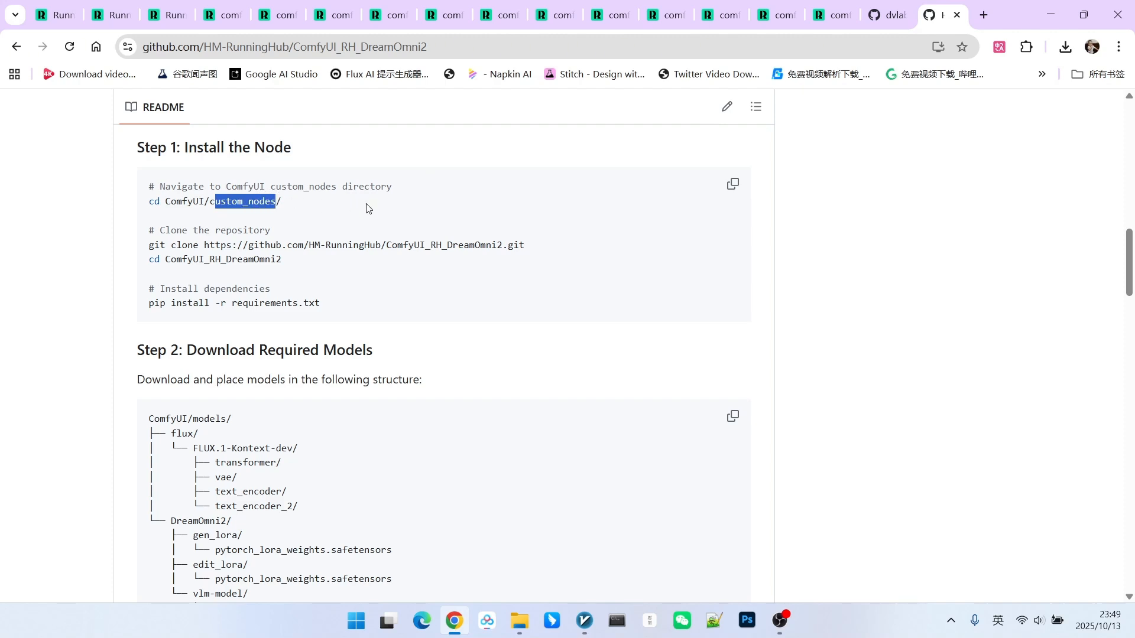
{"action": "scroll", "scroll_direction": "down", "scroll_amount": 3}
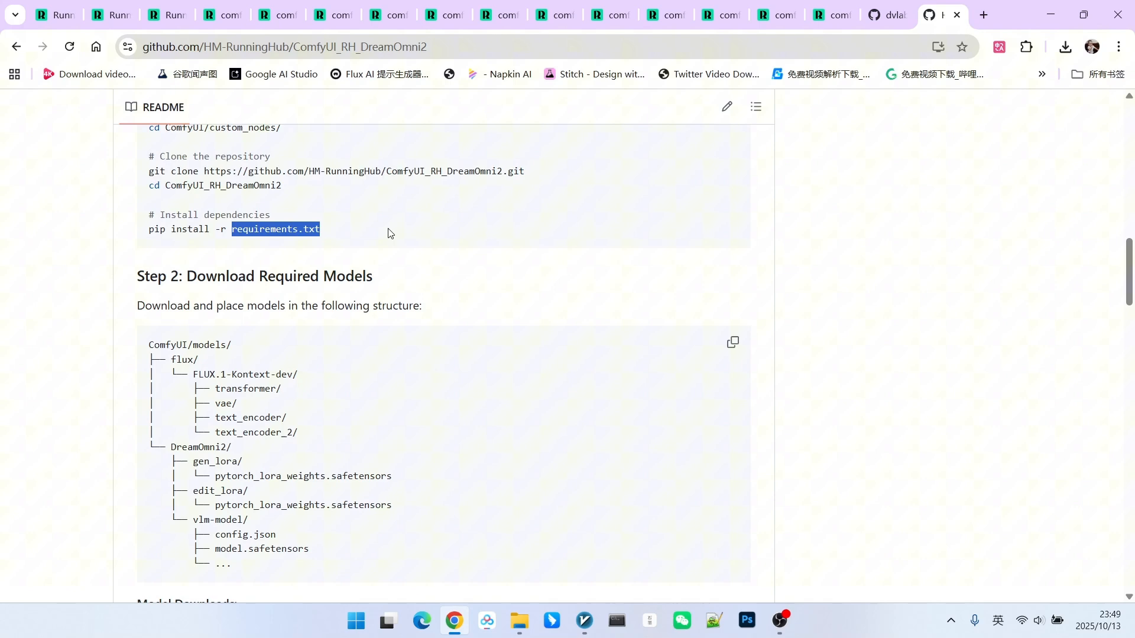
- Review the README's model download links, selecting part of the FLUX.1-Kontext-dev folder name
{"action": "scroll", "scroll_direction": "down", "scroll_amount": 3}
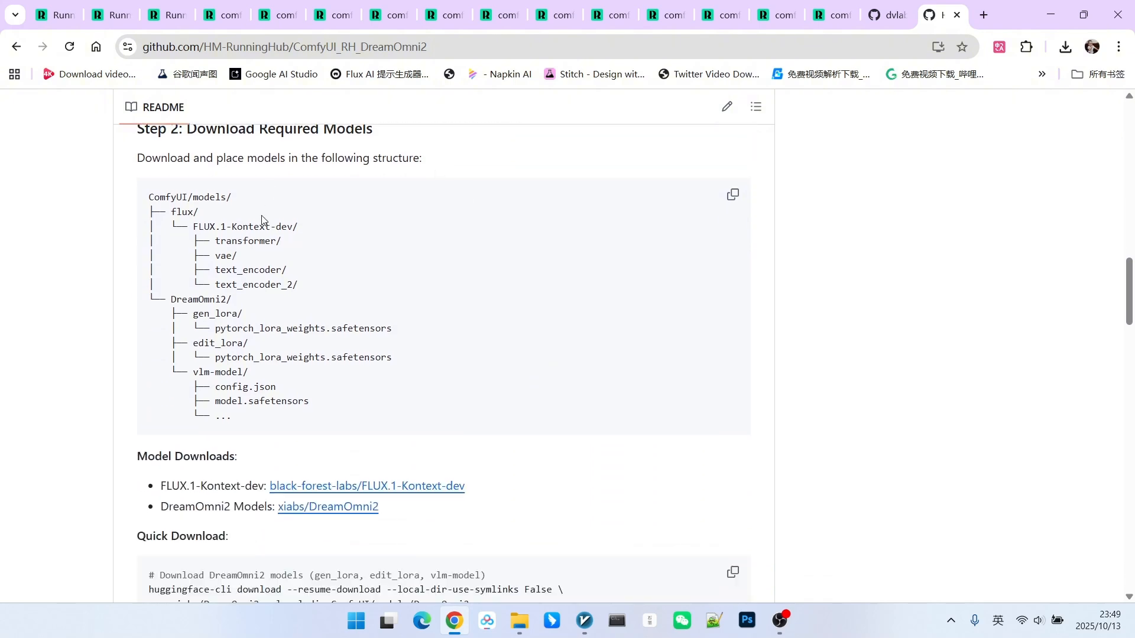
{"action": "scroll", "scroll_direction": "up", "scroll_amount": 3}
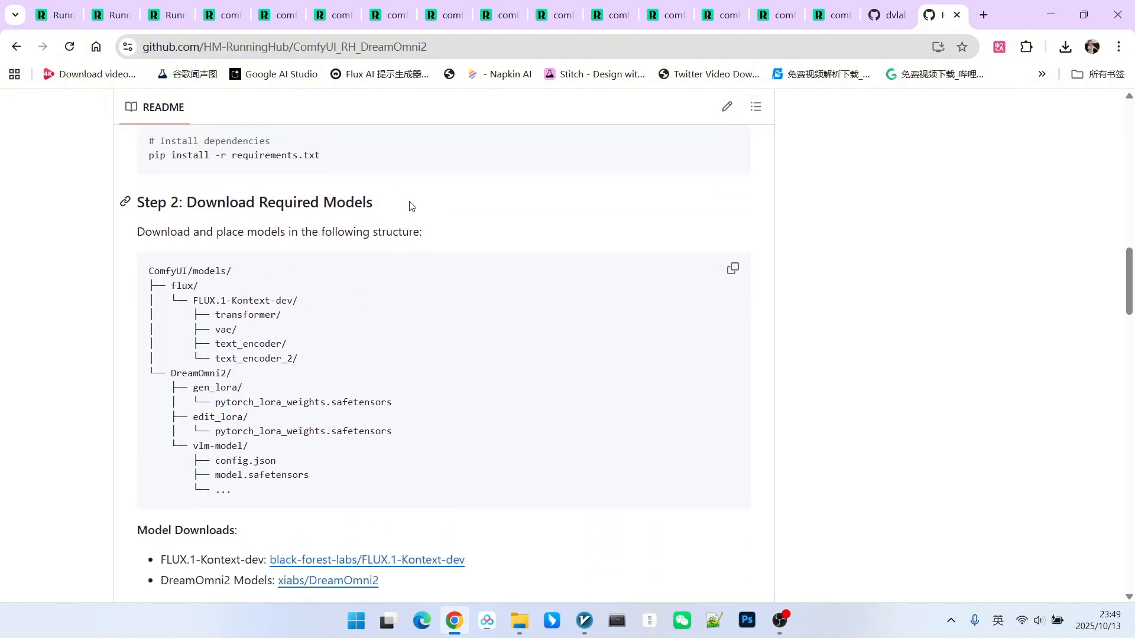
{"action": "scroll", "scroll_direction": "down", "scroll_amount": 3}
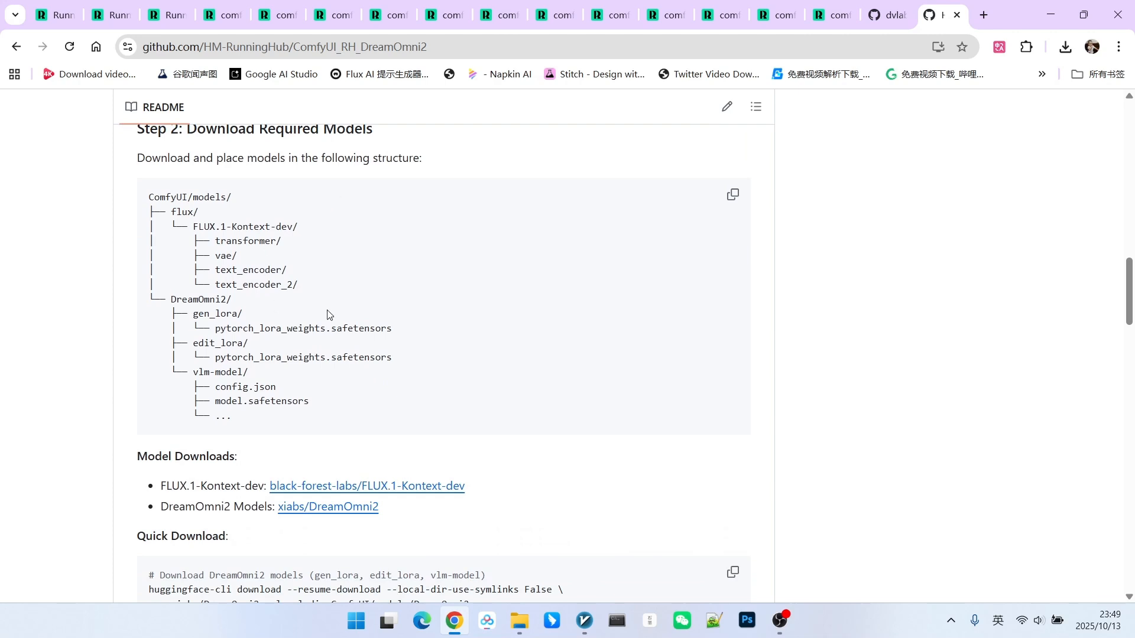
{"action": "scroll", "scroll_direction": "up", "scroll_amount": 3}
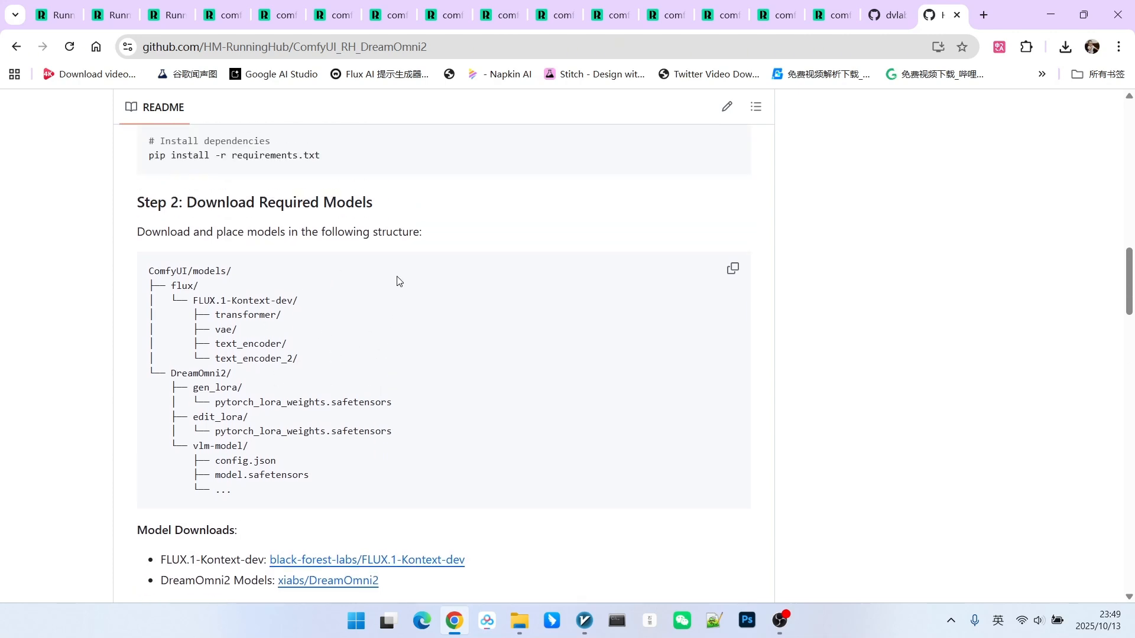
{"action": "left_click_drag", "start_coordinate": [200, 300], "coordinate": [243, 300]}
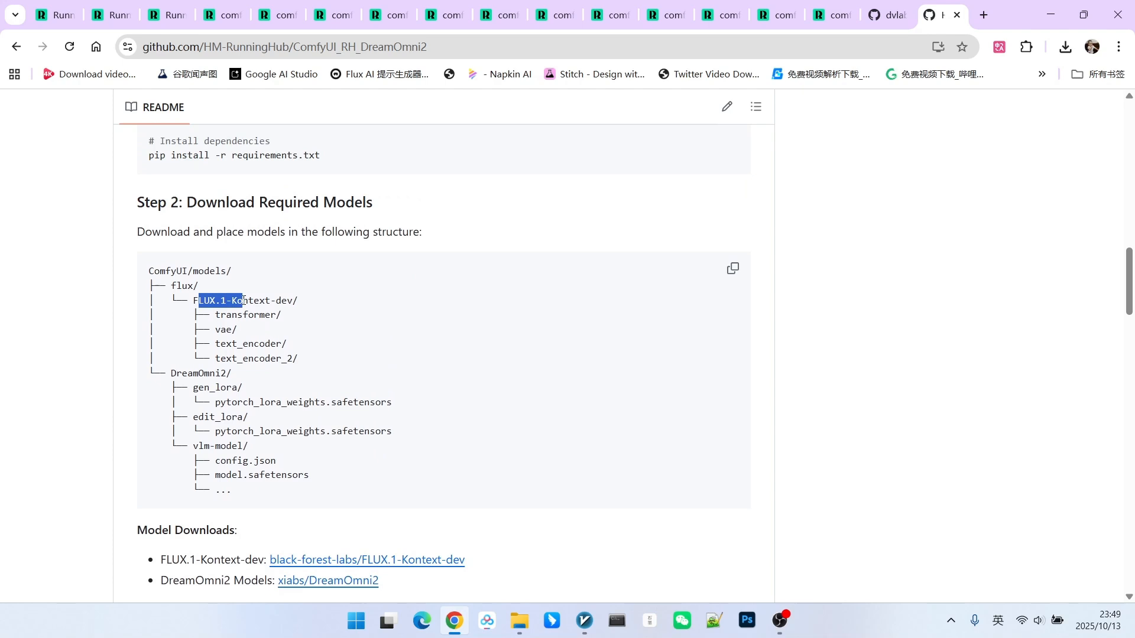
{"action": "left_click", "coordinate": [338, 301]}
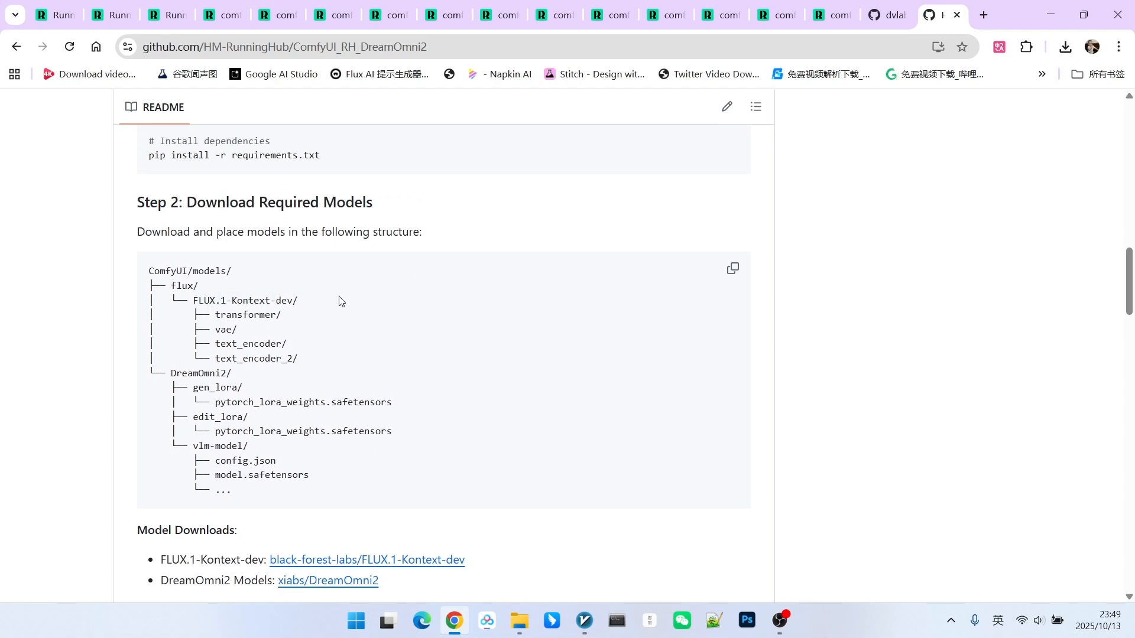
- Read the required models folder layout, highlighting the top lines of the tree
{"action": "scroll", "scroll_direction": "down", "scroll_amount": 3}
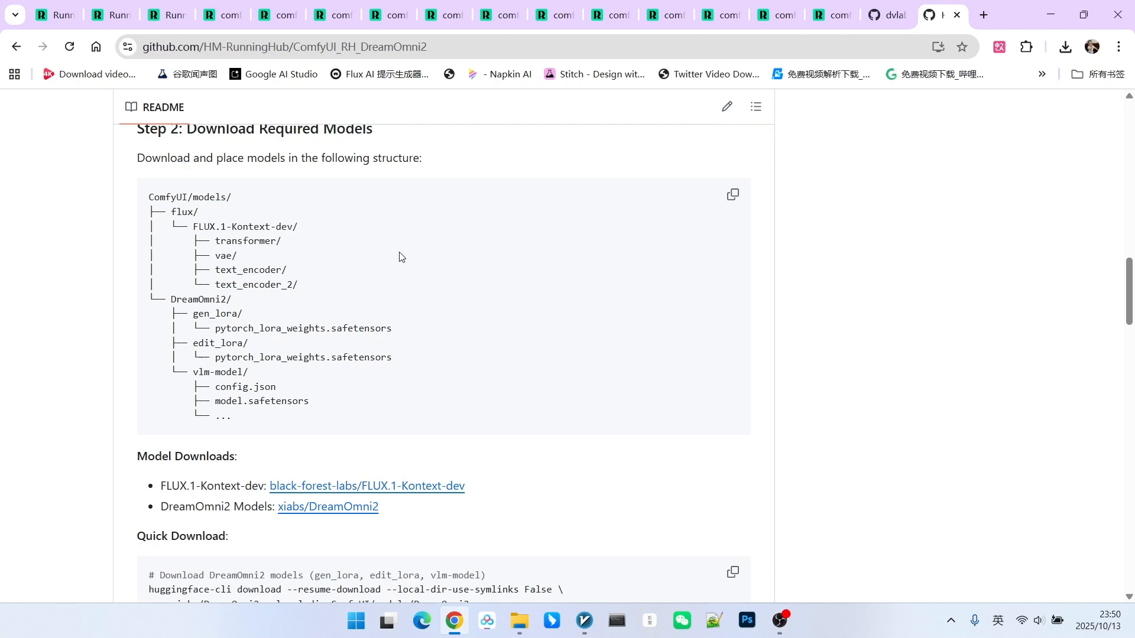
{"action": "scroll", "scroll_direction": "up", "scroll_amount": 3}
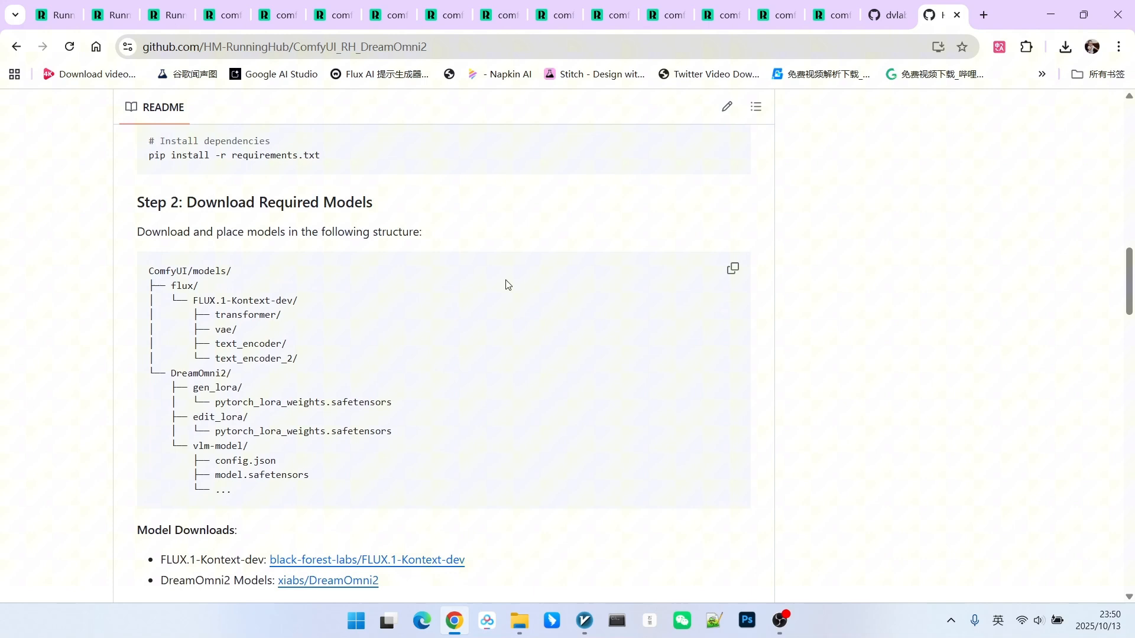
{"action": "mouse_move", "coordinate": [543, 260]}
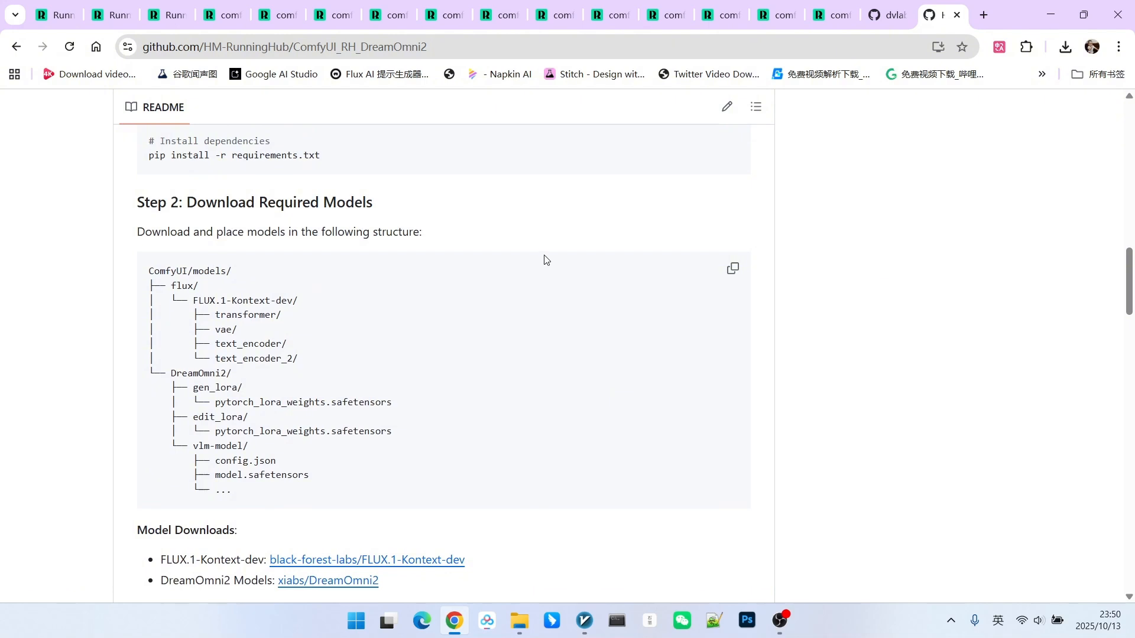
{"action": "scroll", "scroll_direction": "down", "scroll_amount": 3}
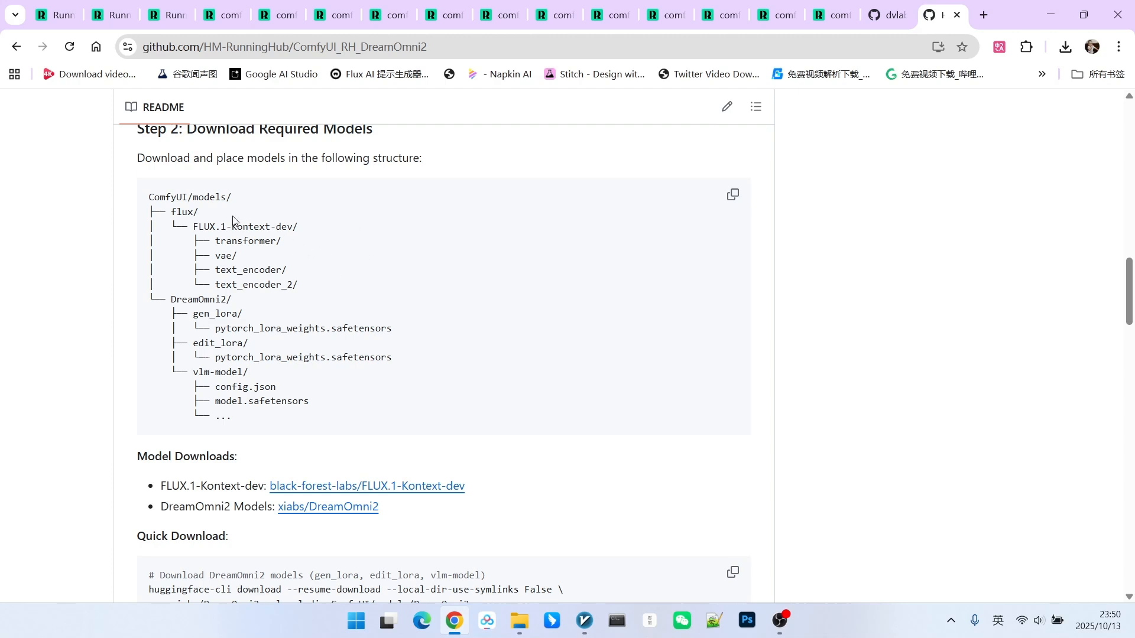
{"action": "left_click_drag", "start_coordinate": [149, 197], "coordinate": [269, 241]}
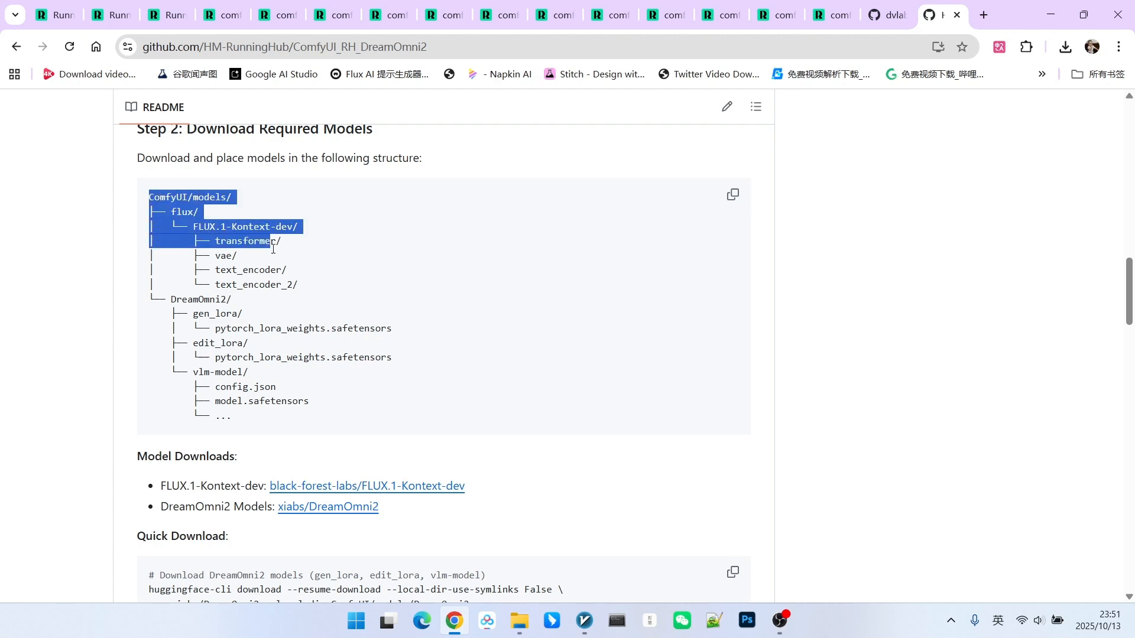
{"action": "scroll", "scroll_direction": "down", "scroll_amount": 3}
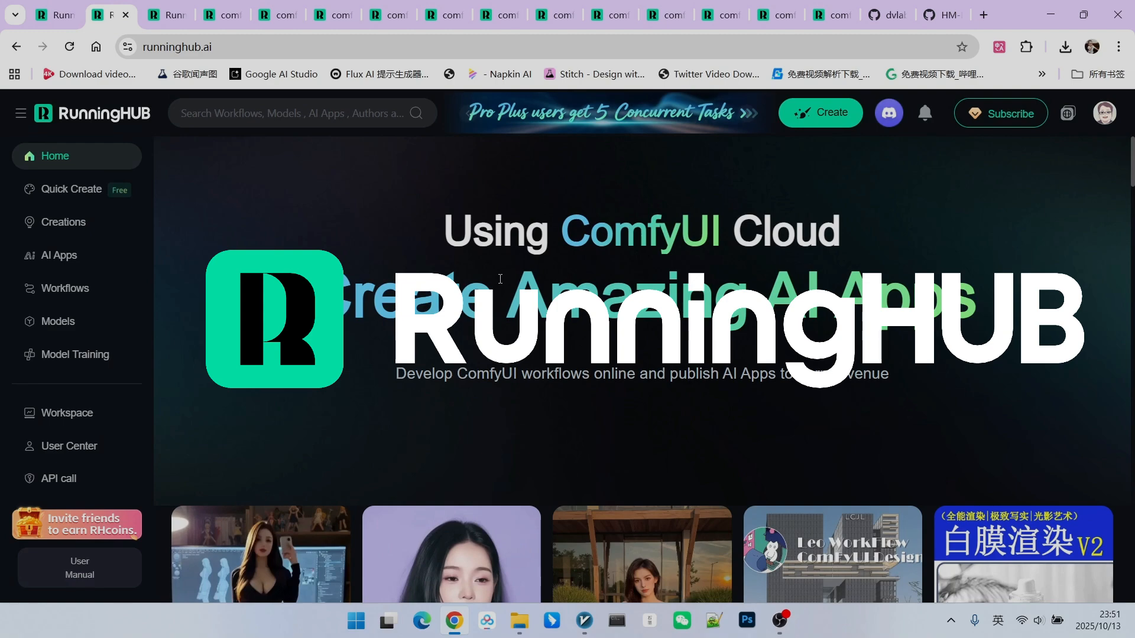
- Switch to the comfyUI-DreamOmni2-联合生成 workflow tab
{"action": "left_click", "coordinate": [832, 14]}
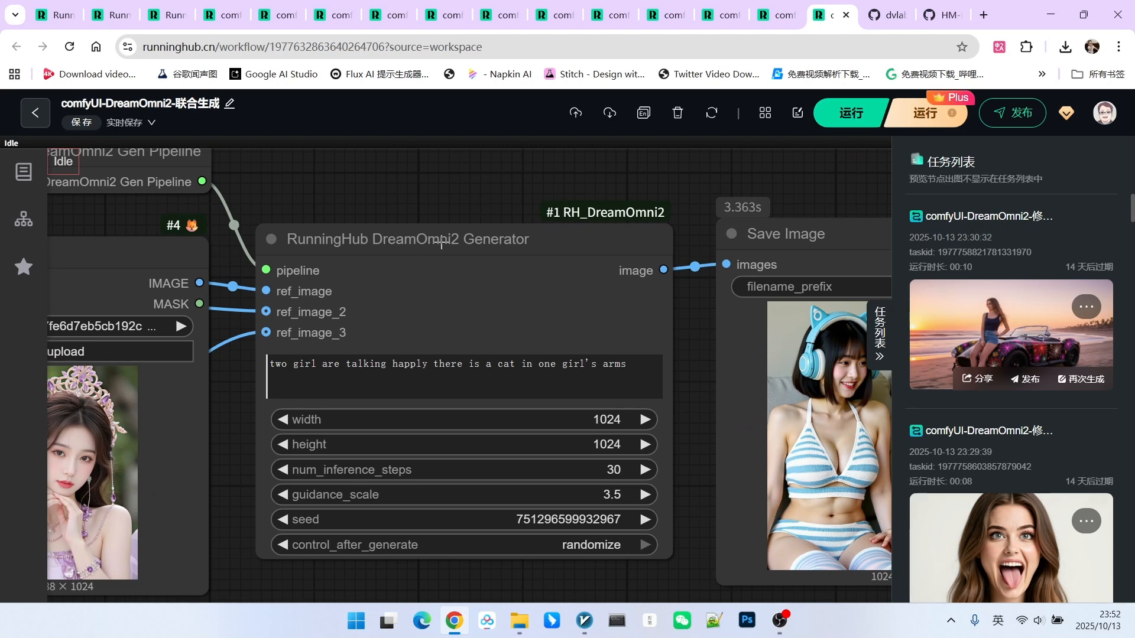
{"action": "mouse_move", "coordinate": [507, 236]}
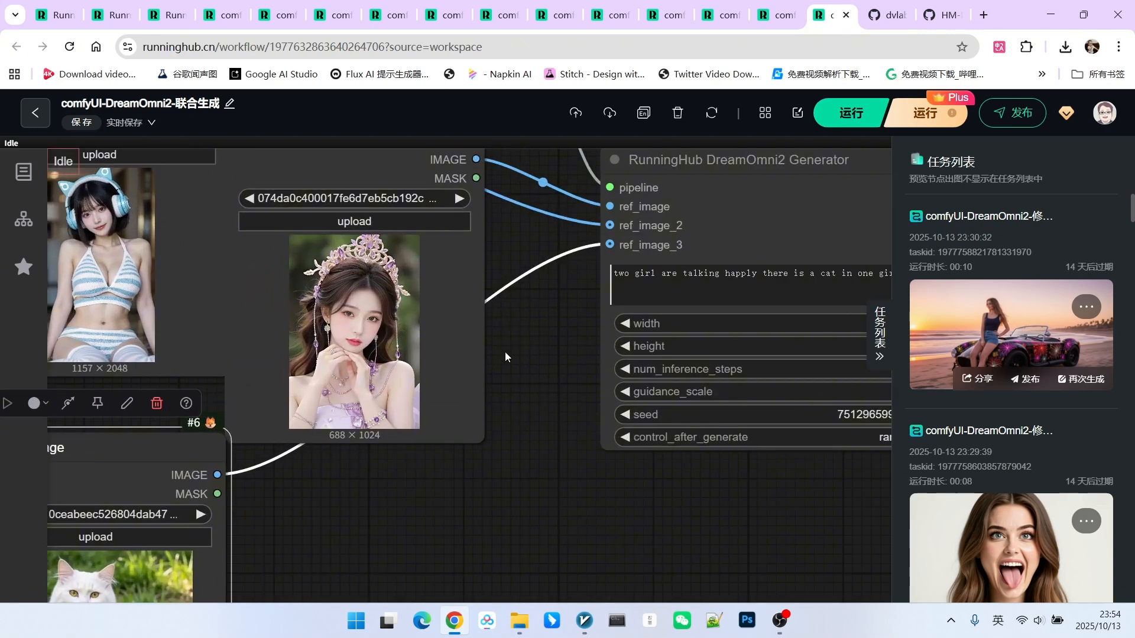
- Pan the canvas to bring the generated two-girls-with-cat image into view
{"action": "left_click_drag", "start_coordinate": [506, 357], "coordinate": [667, 507]}
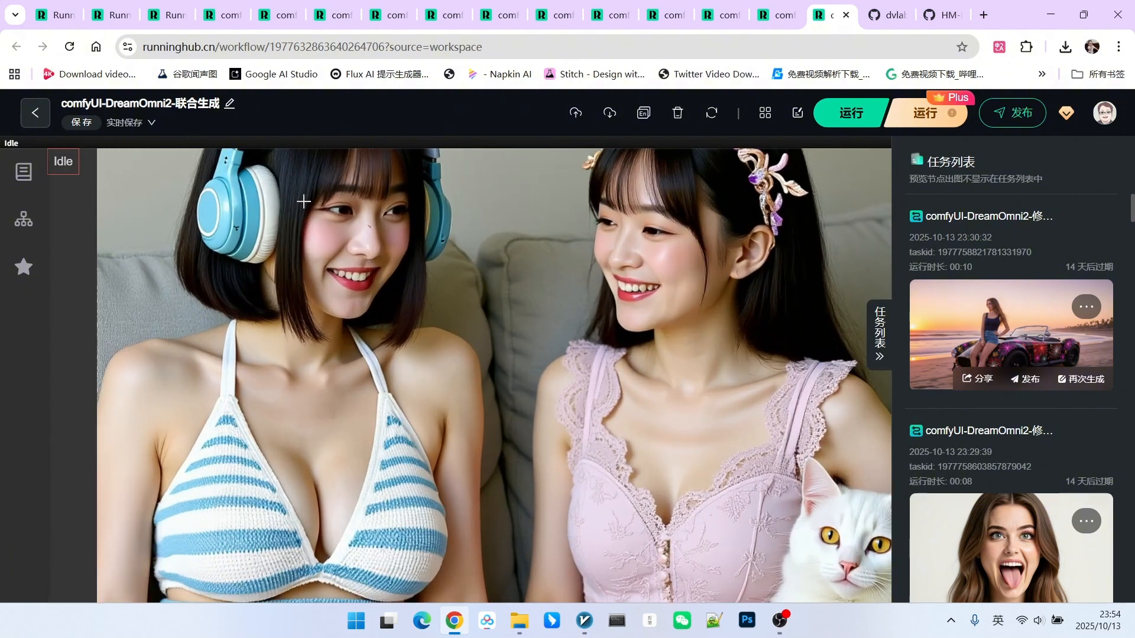
{"action": "mouse_move", "coordinate": [438, 300]}
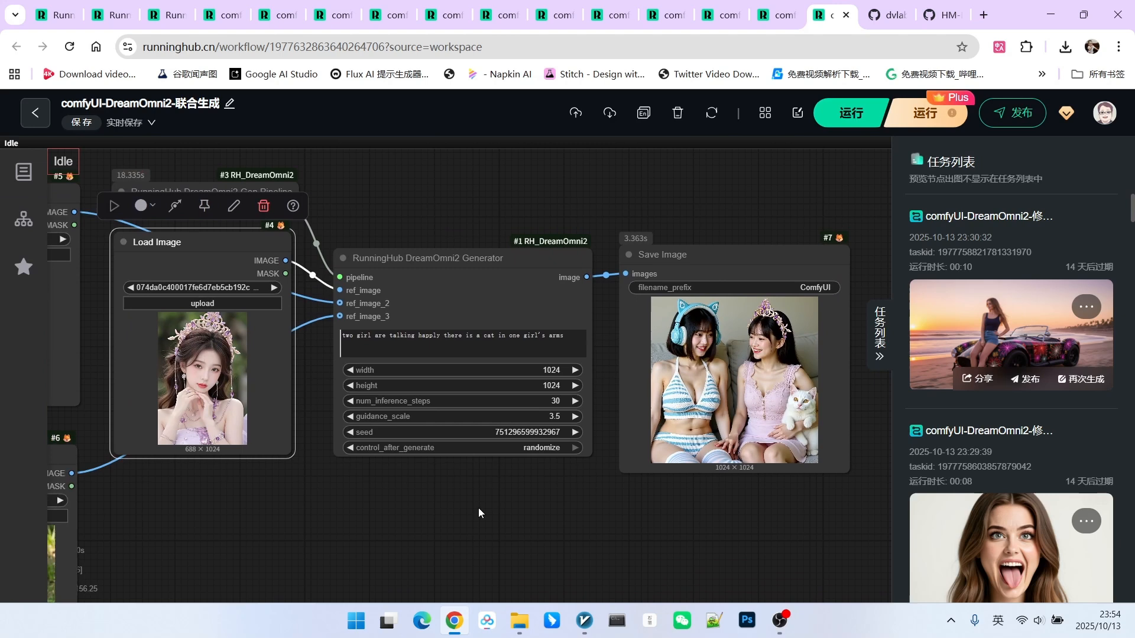
{"action": "mouse_move", "coordinate": [502, 496]}
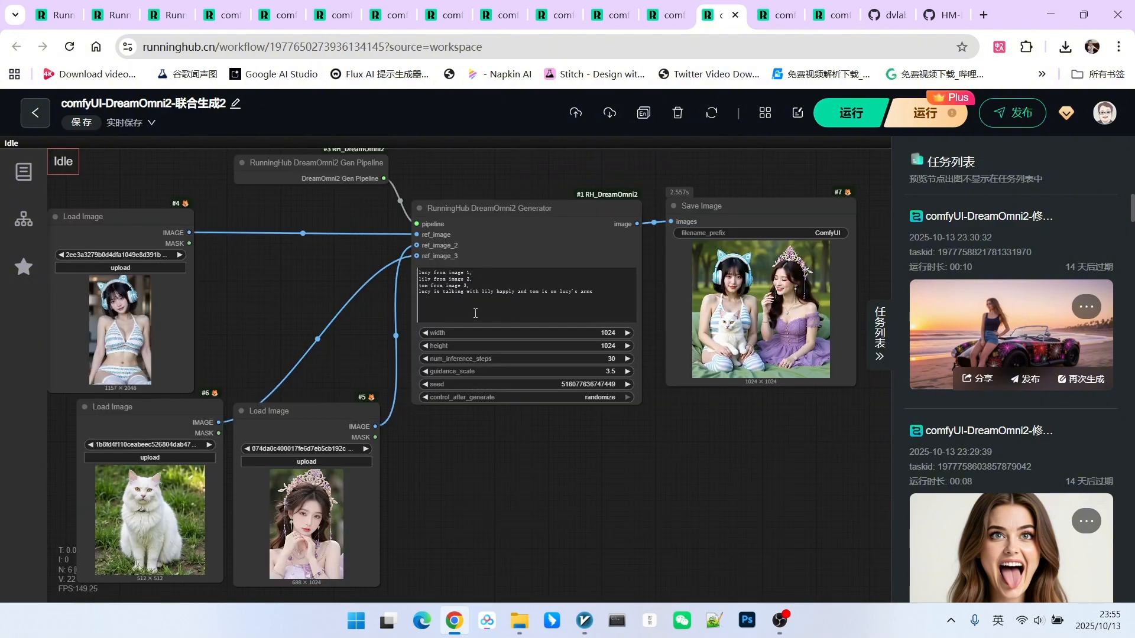
{"action": "mouse_move", "coordinate": [302, 303]}
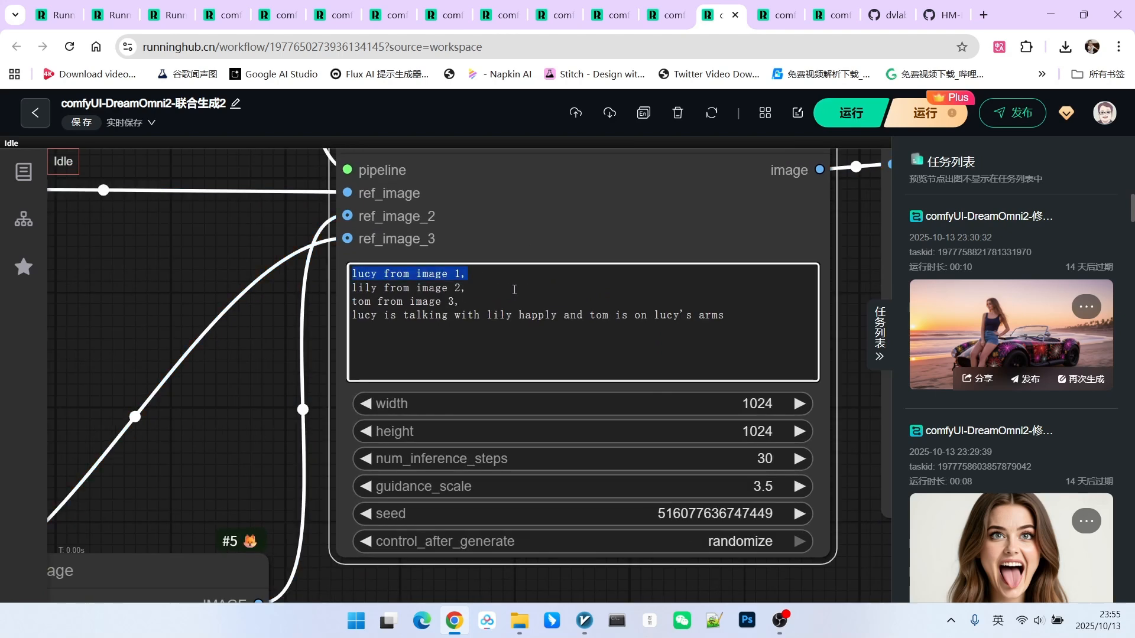
- Highlight the per-image subject lines in the Generator prompt box
{"action": "double_click", "coordinate": [432, 287]}
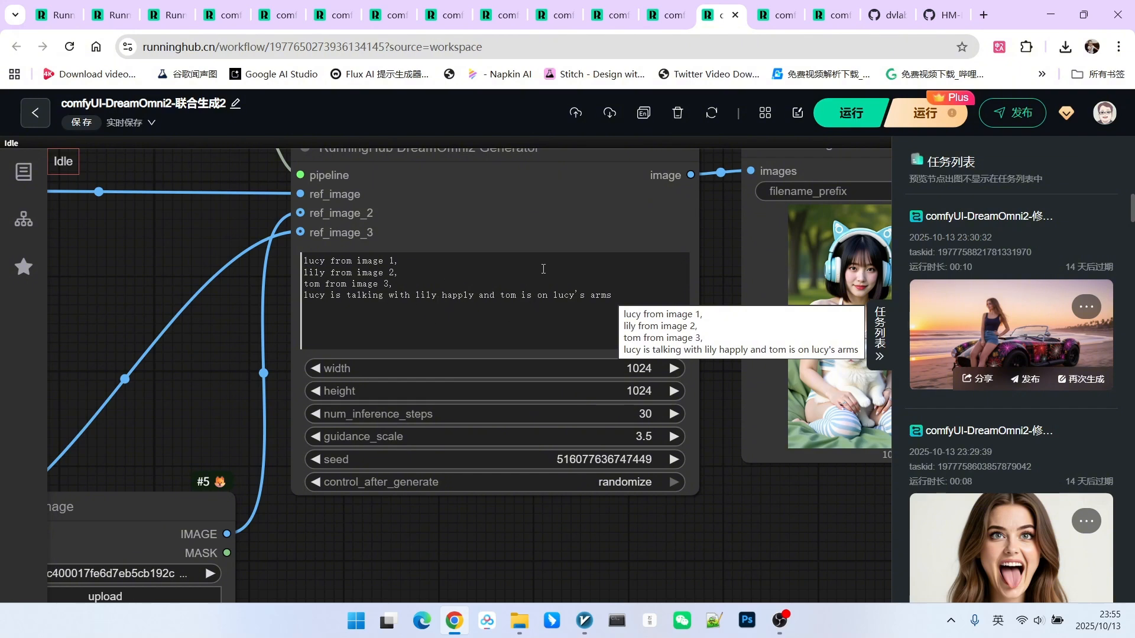
{"action": "double_click", "coordinate": [508, 295]}
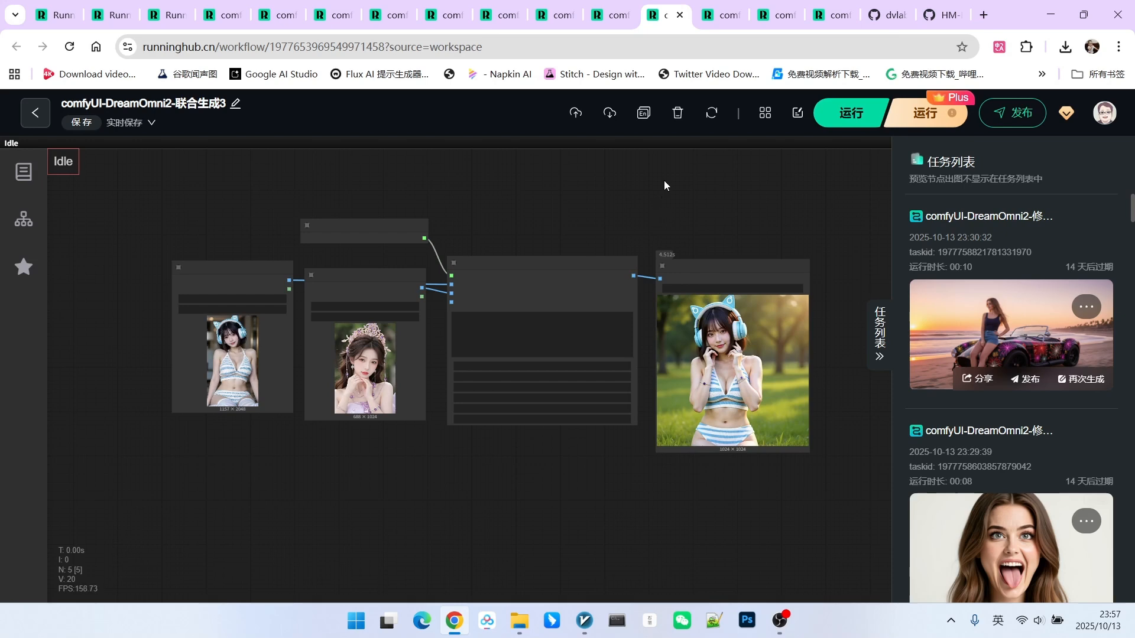
- Pan and zoom to read the hairstyle prompt and the grassland output image
{"action": "left_click_drag", "start_coordinate": [664, 185], "coordinate": [756, 225]}
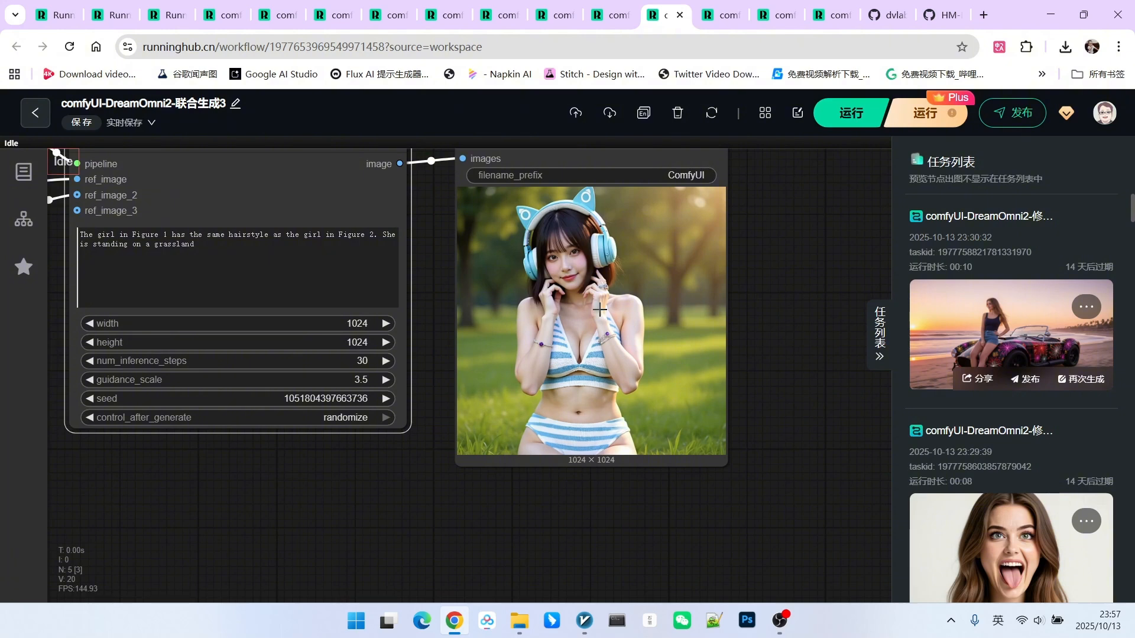
{"action": "scroll", "scroll_direction": "down", "scroll_amount": 3}
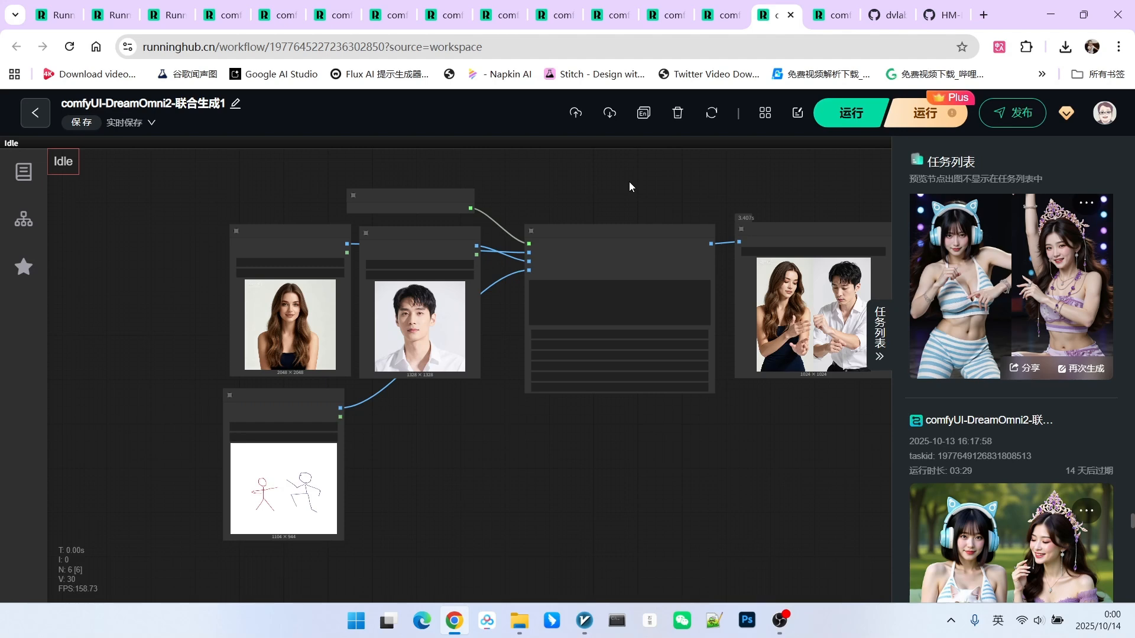
- Switch to the comfyUI-DreamOmni2-联合生成1 tab with the stick-figure pose workflow
{"action": "left_click", "coordinate": [720, 14]}
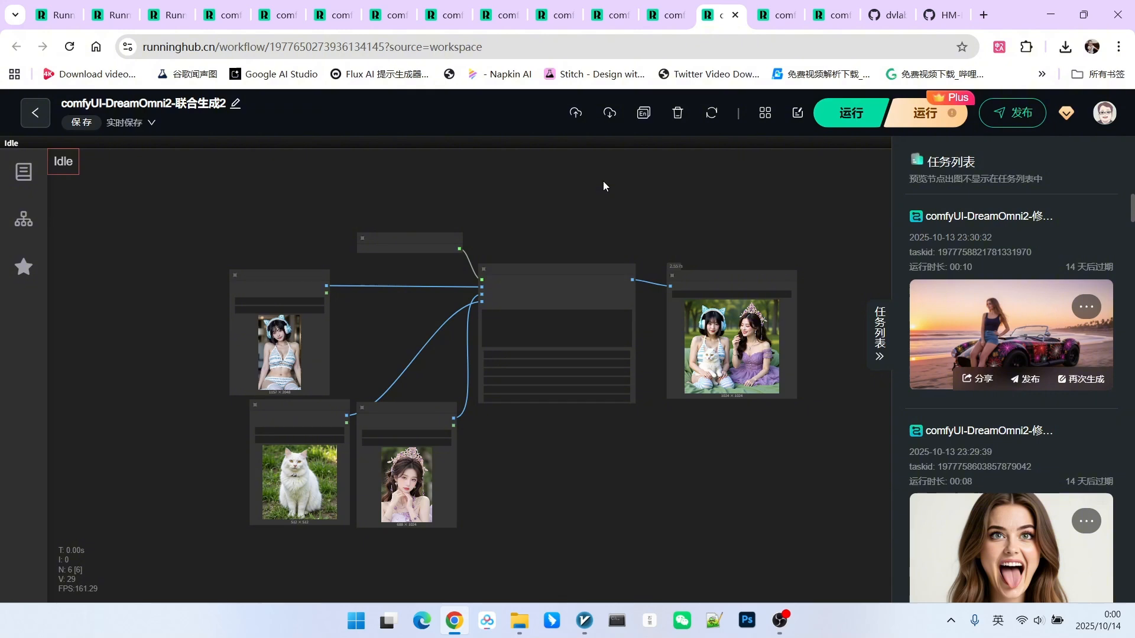
{"action": "mouse_move", "coordinate": [618, 189]}
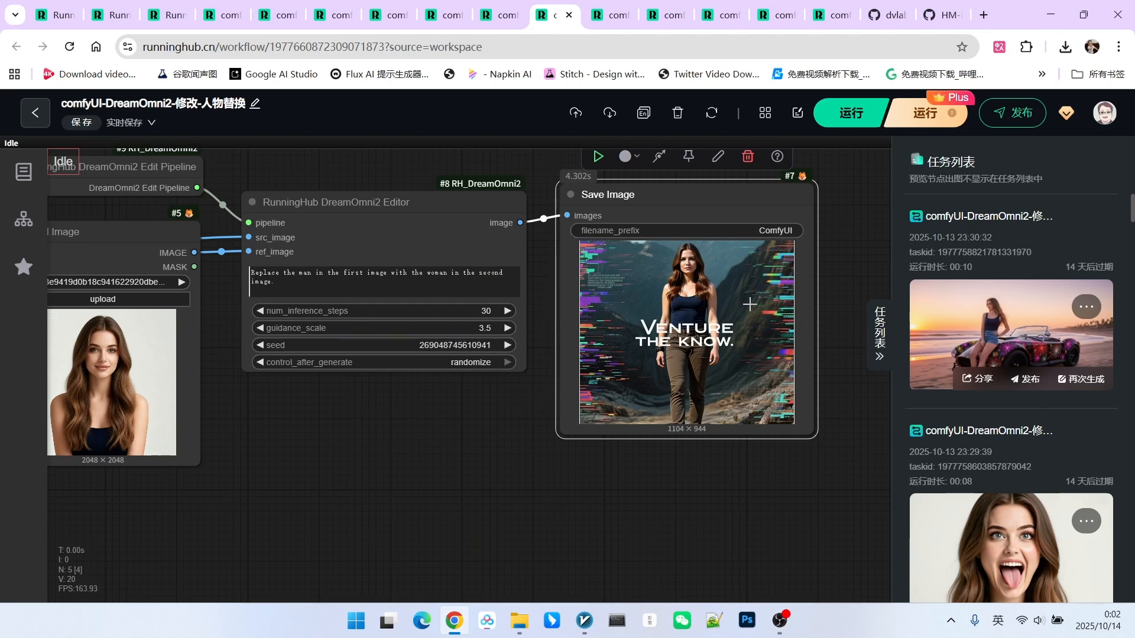
- Switch to the comfyUI-DreamOmni2-修改-人物替换 character-replacement workflow tab
{"action": "left_click", "coordinate": [481, 14]}
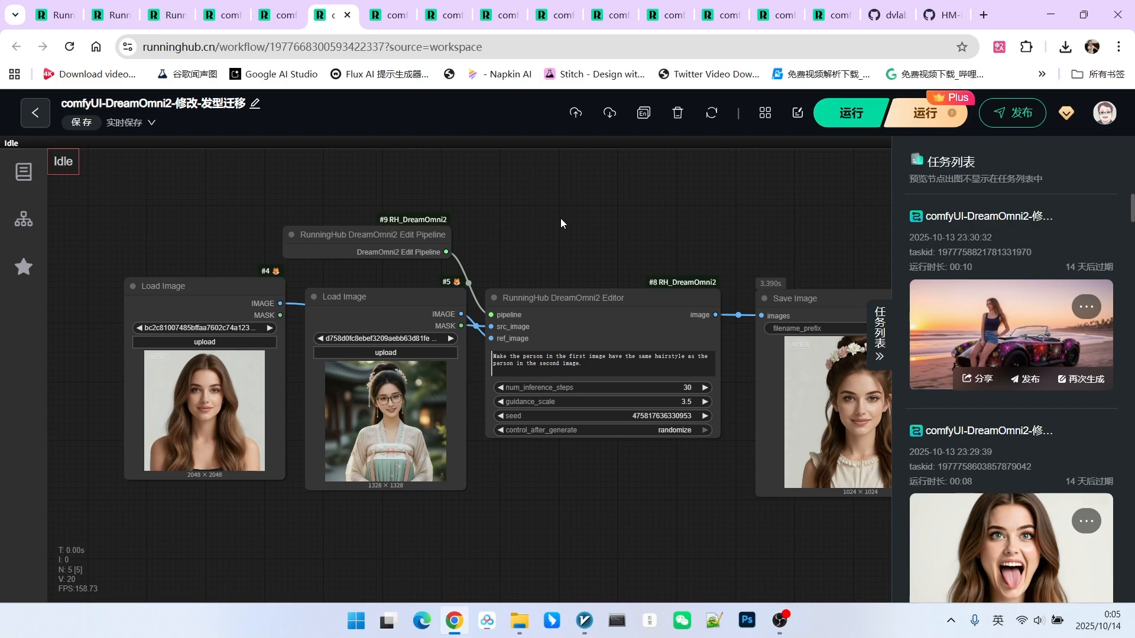
{"action": "mouse_move", "coordinate": [671, 221]}
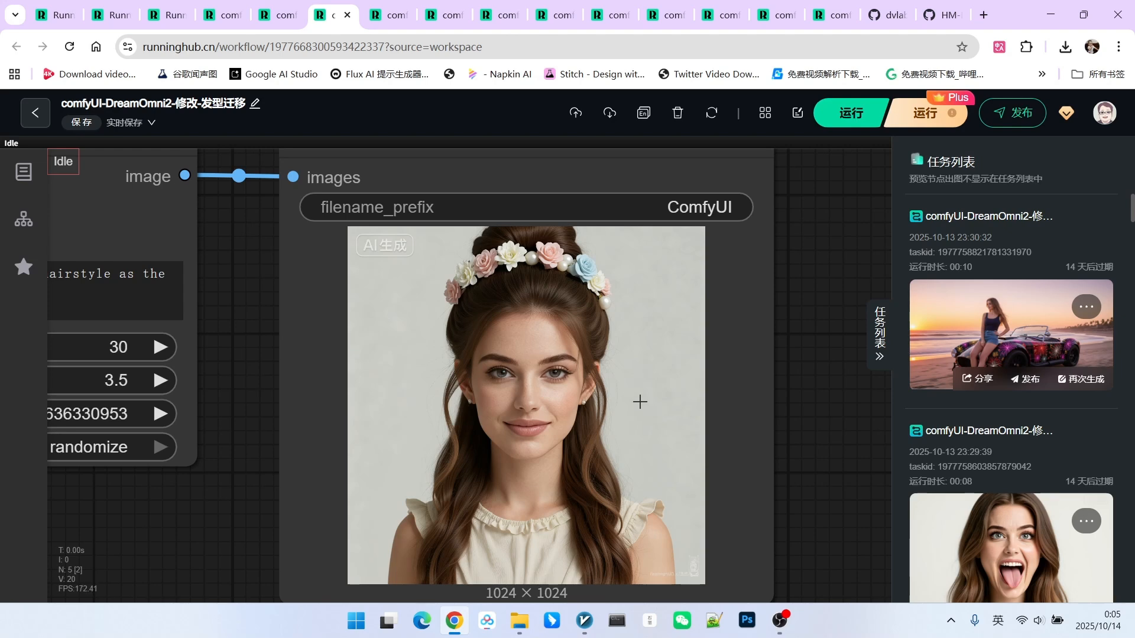
{"action": "mouse_move", "coordinate": [584, 336]}
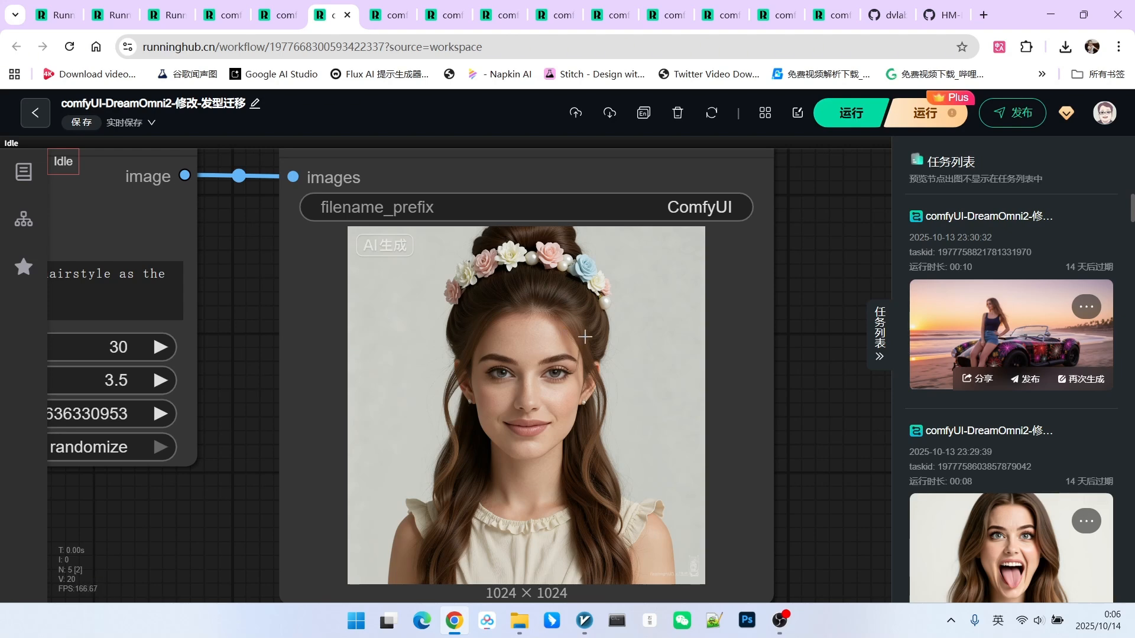
{"action": "mouse_move", "coordinate": [647, 367]}
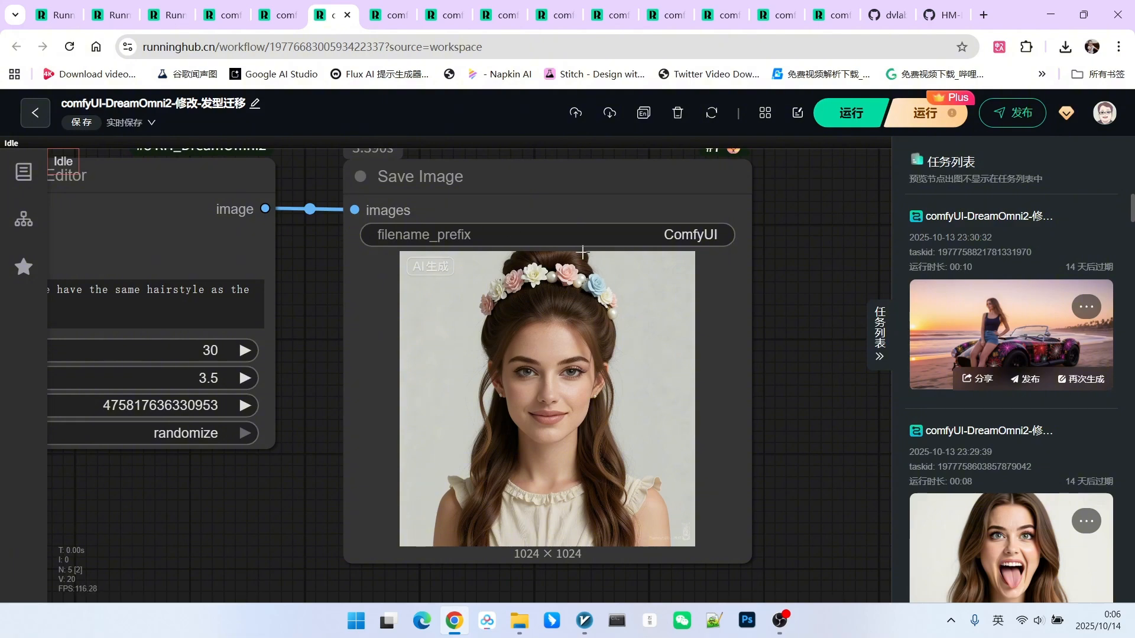
{"action": "mouse_move", "coordinate": [586, 307]}
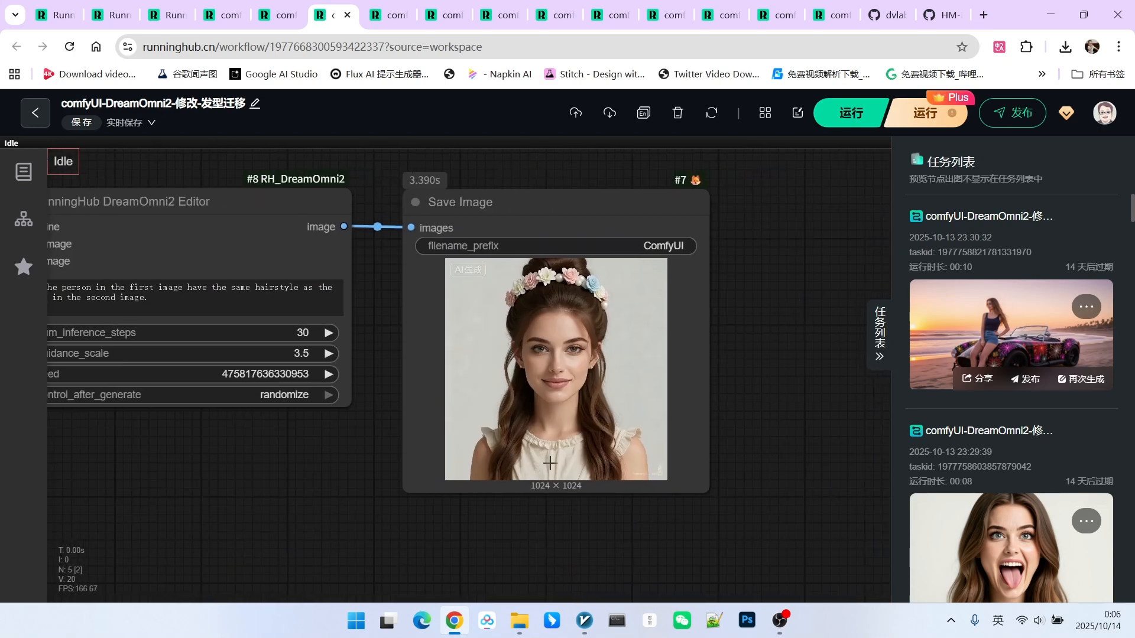
{"action": "left_click_drag", "start_coordinate": [551, 463], "coordinate": [777, 367]}
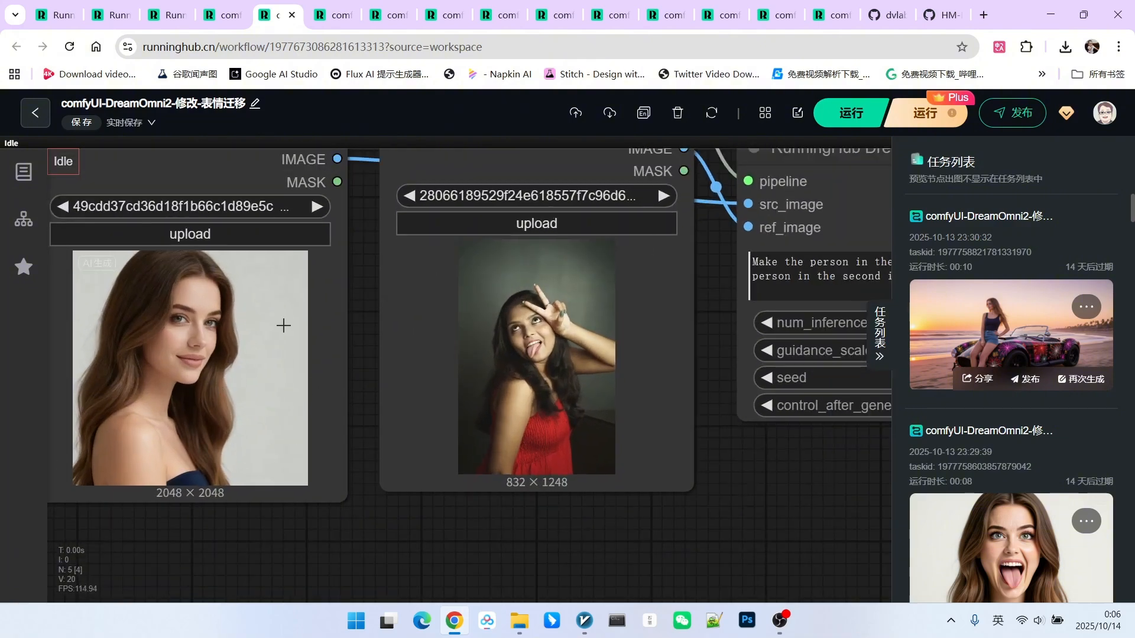
{"action": "mouse_move", "coordinate": [559, 367]}
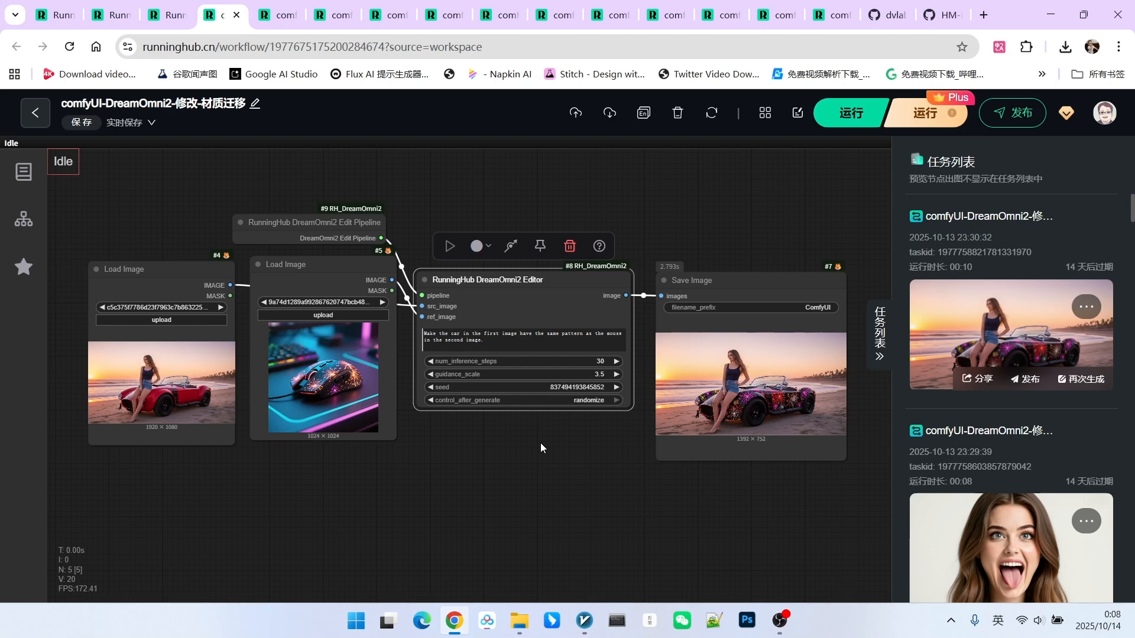
{"action": "mouse_move", "coordinate": [546, 476]}
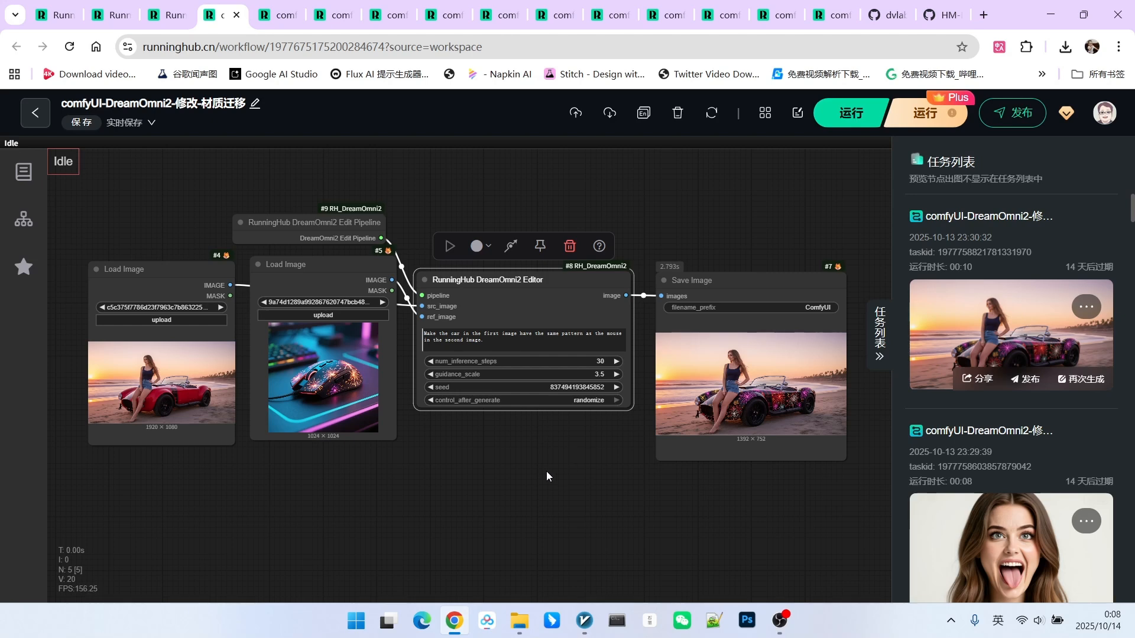
{"action": "mouse_move", "coordinate": [548, 469]}
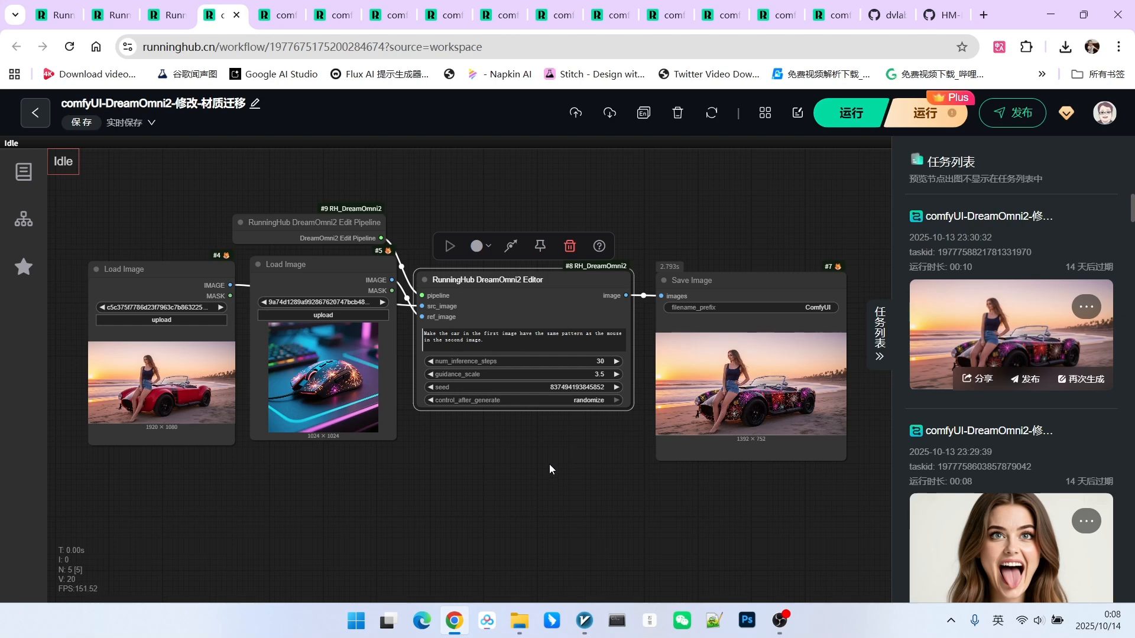